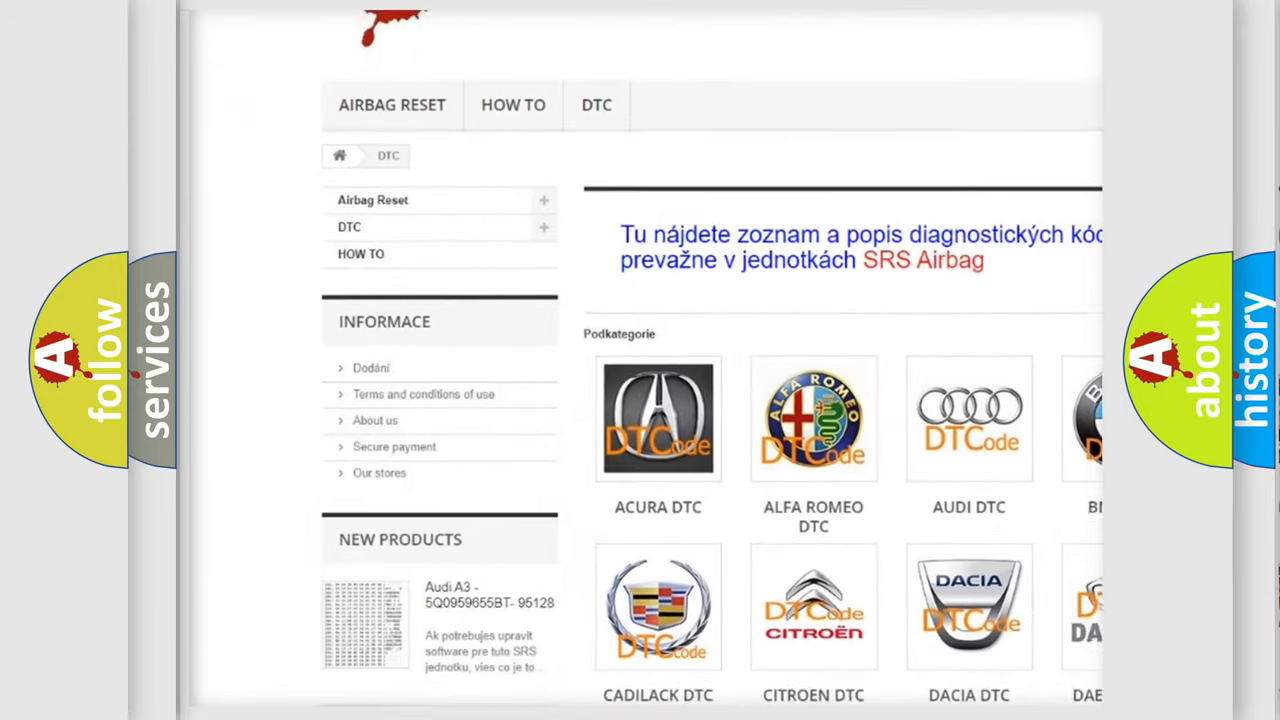
pyautogui.scroll(-3)
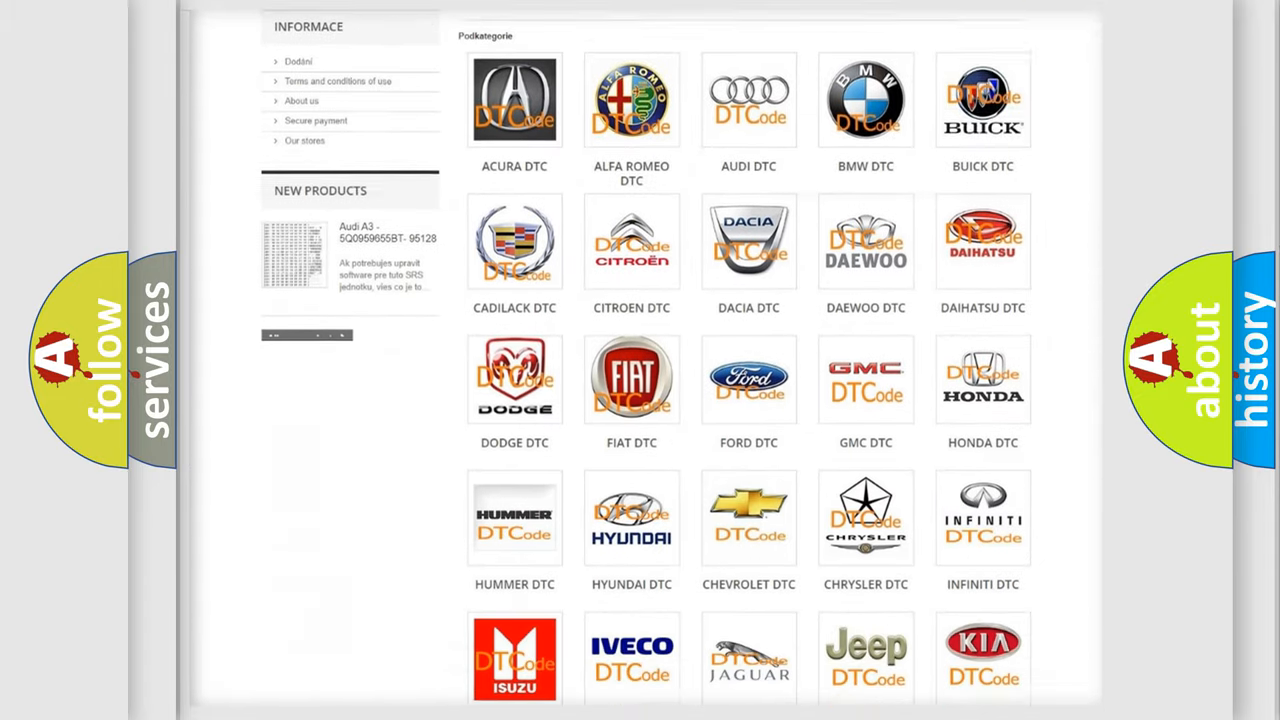
pyautogui.scroll(-3)
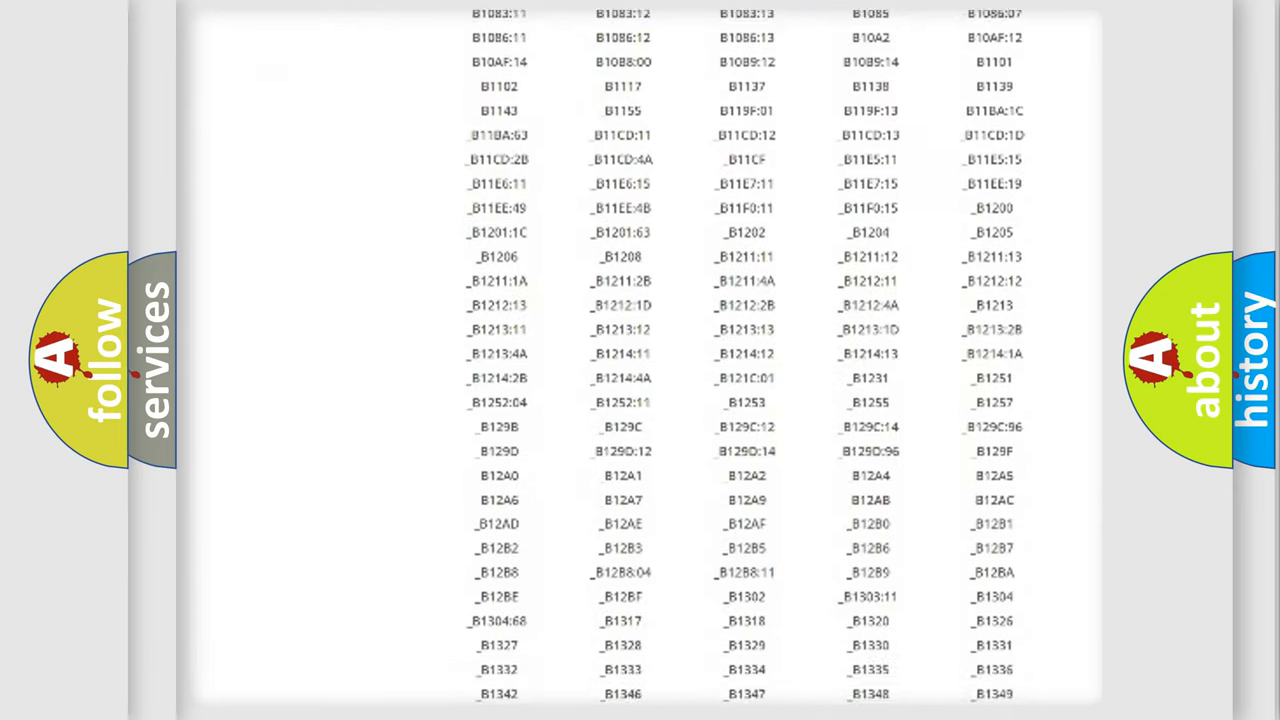
pyautogui.scroll(-3)
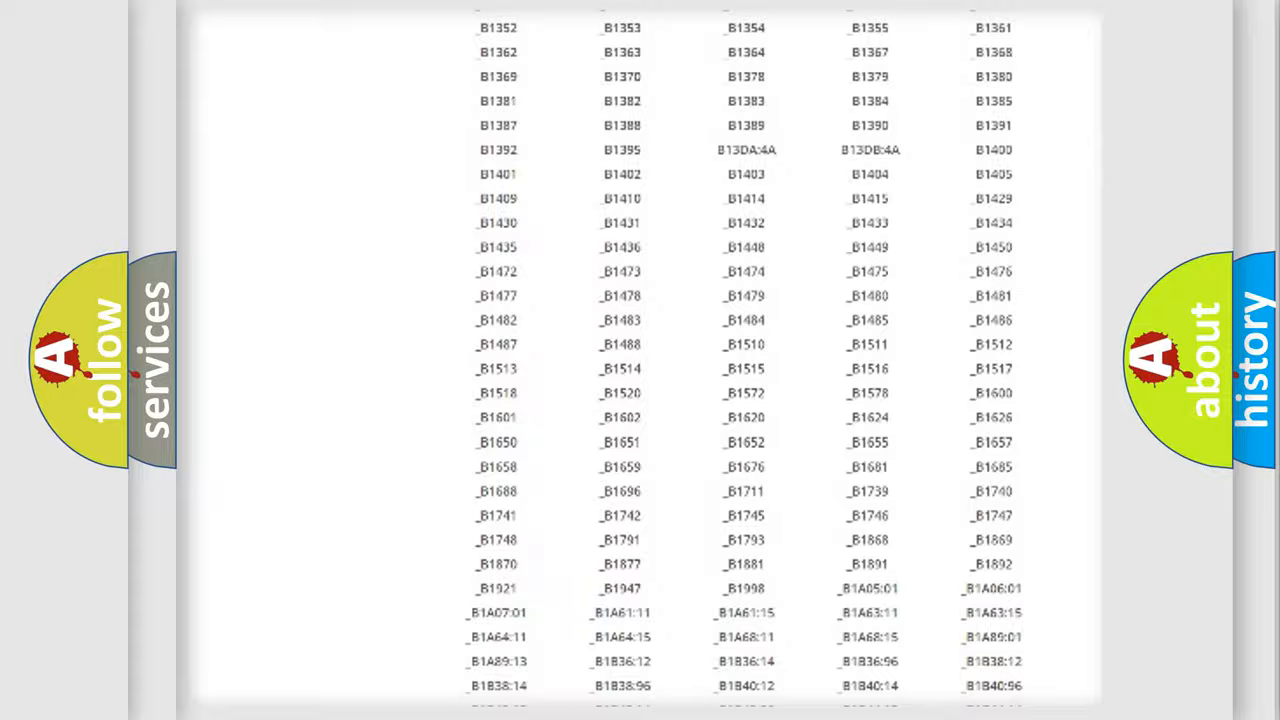